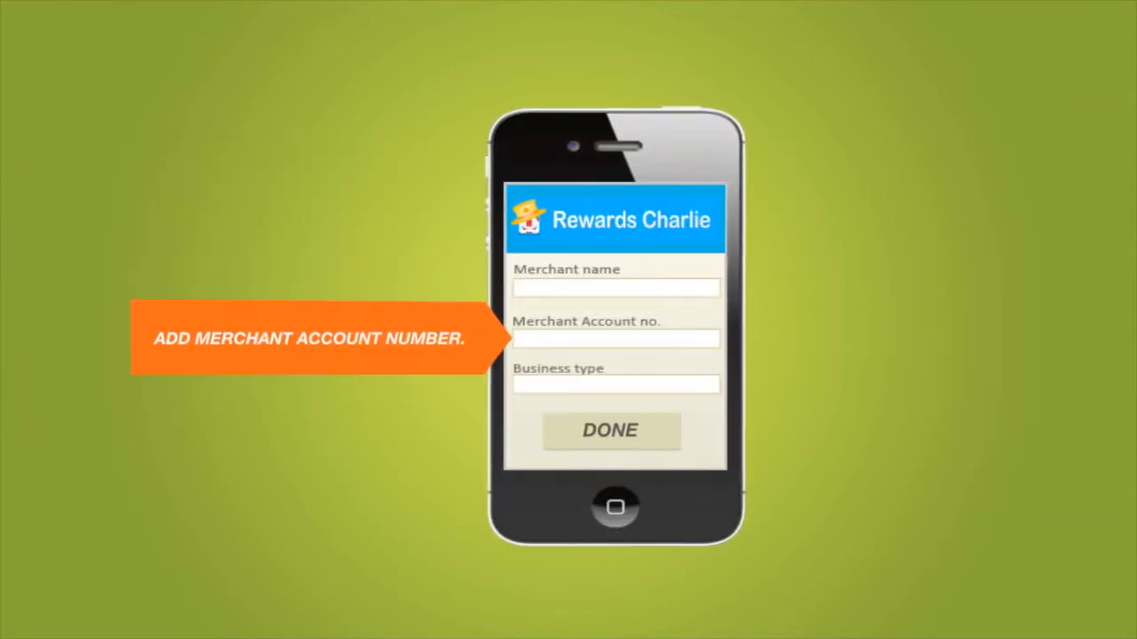
text(698-XXXX-XXXX-XXXX)
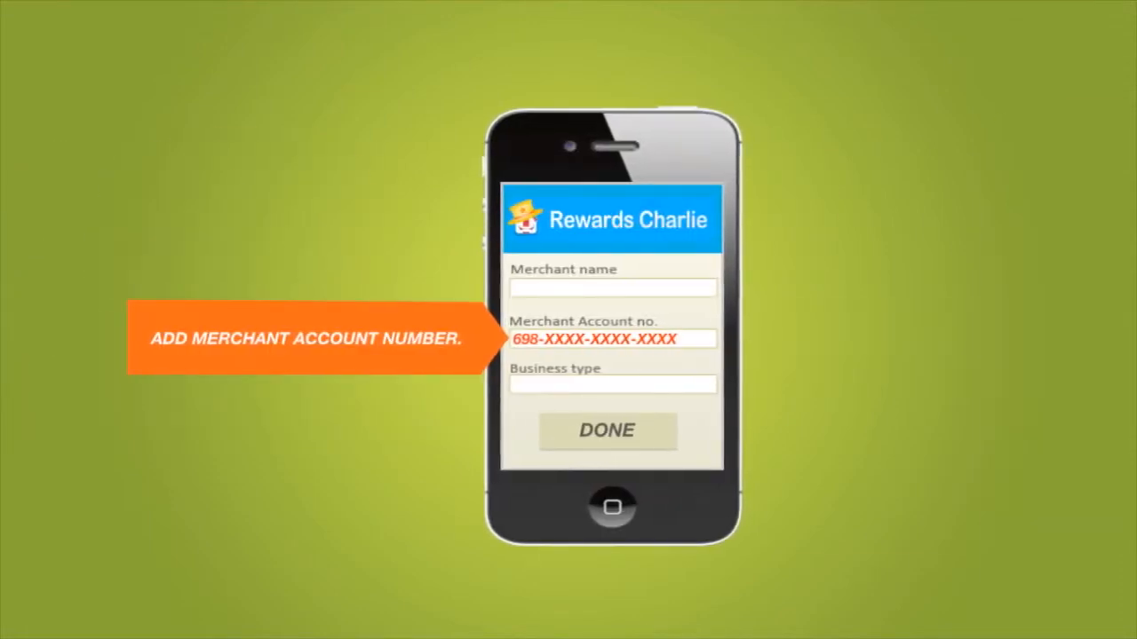